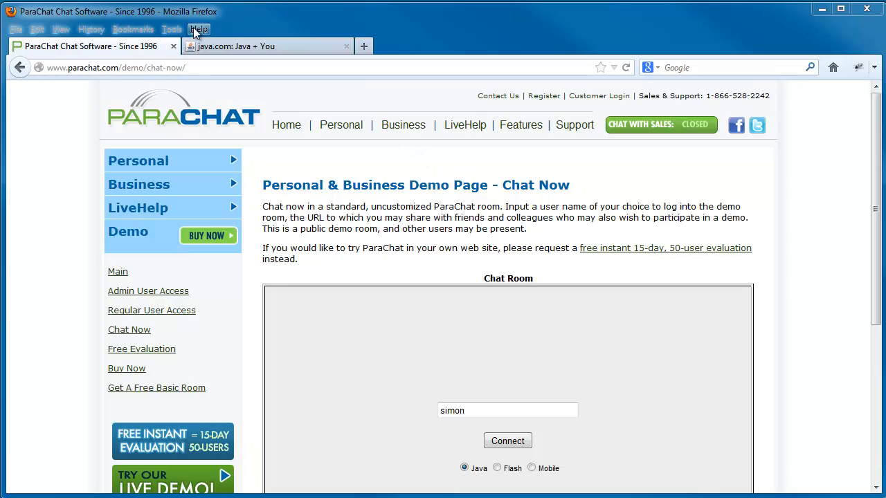
Check the installed Firefox version, then connect to the ParaChat demo room as simon.
click(199, 29)
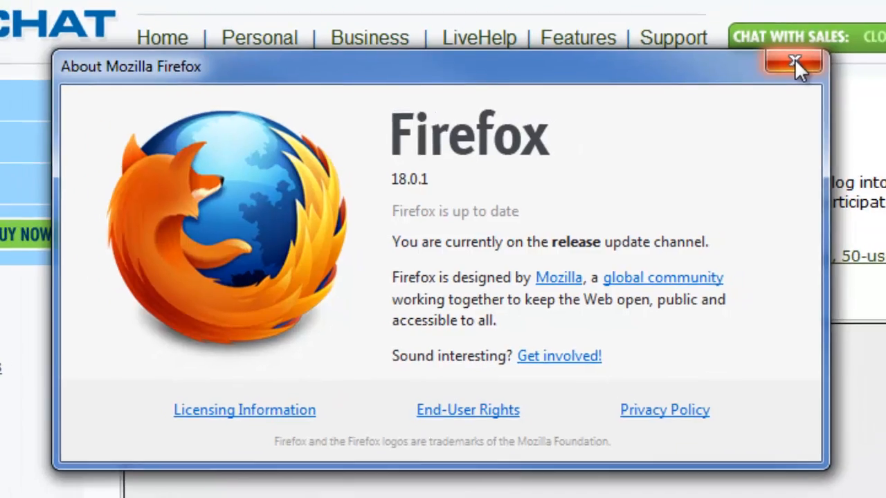
click(793, 62)
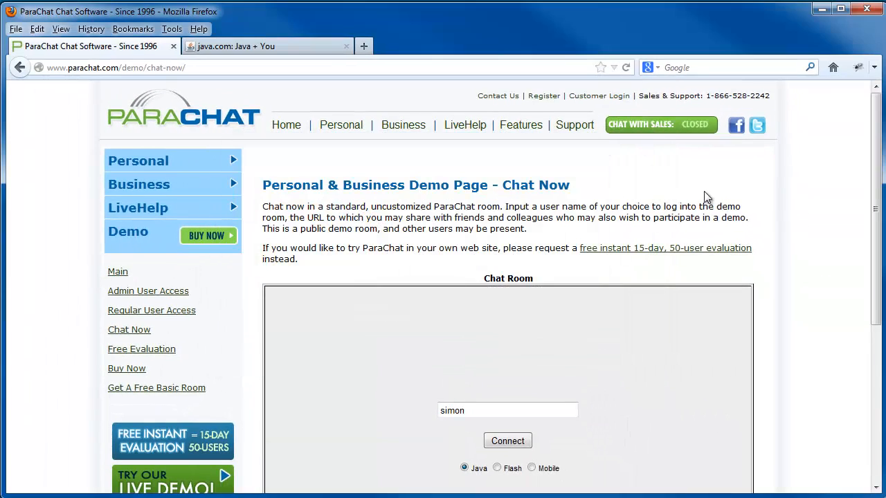
mouse_move(834, 220)
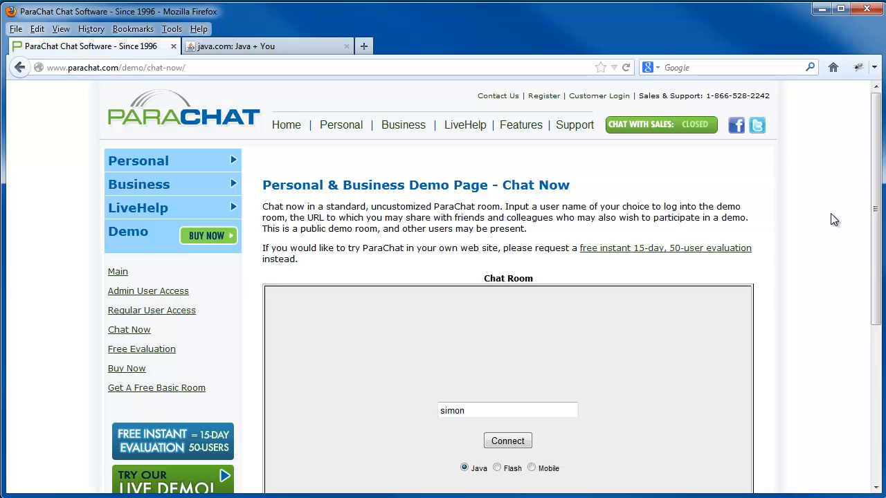
mouse_move(831, 290)
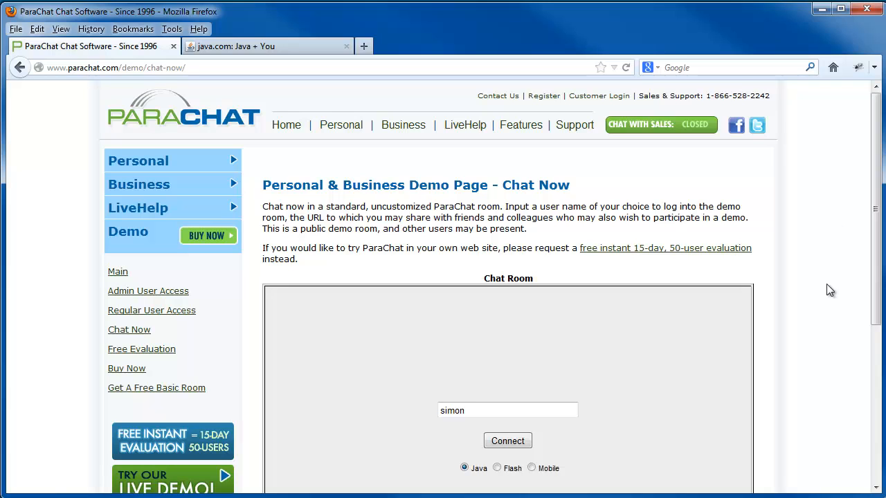
scroll(down, 3)
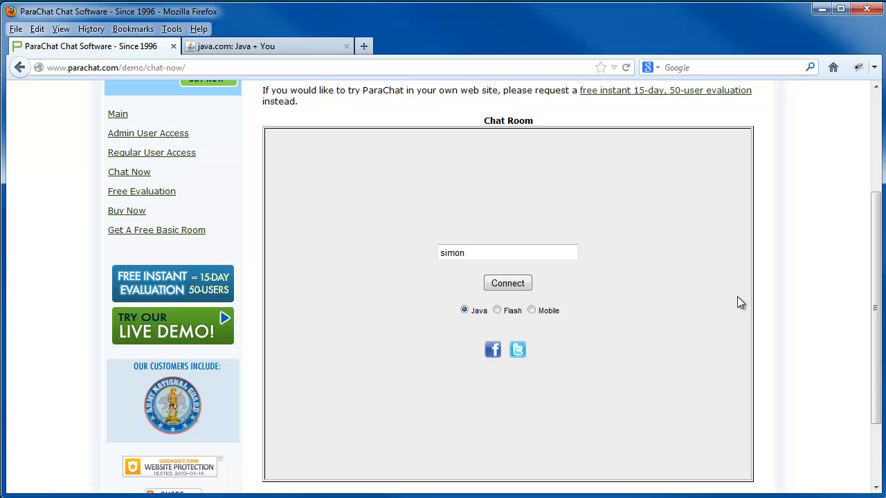
click(508, 283)
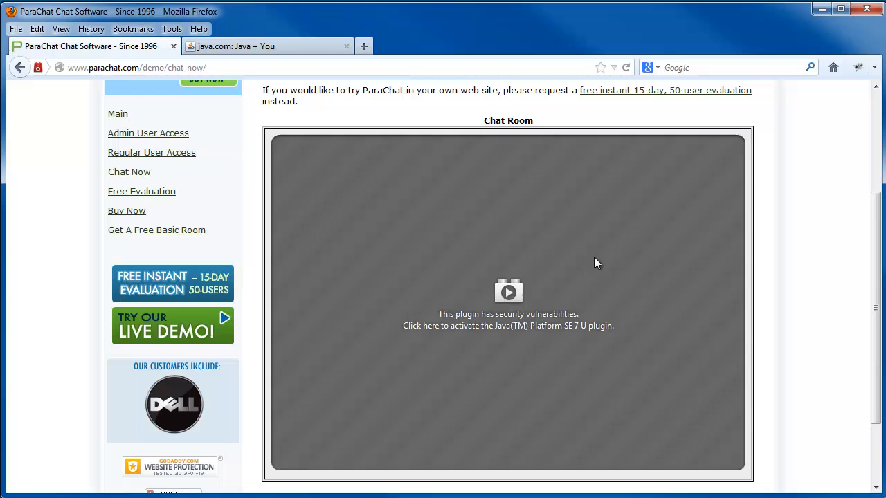
Switch to the java.com: Java + You tab and scroll down the page.
click(266, 46)
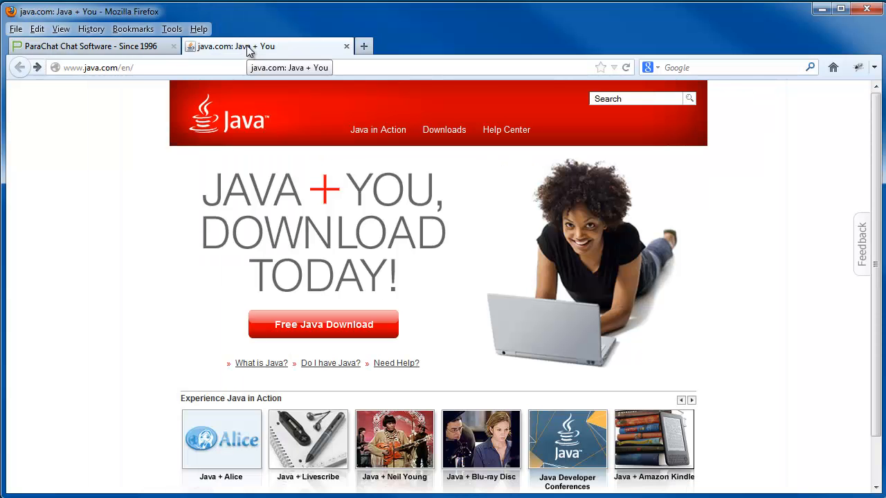
mouse_move(109, 83)
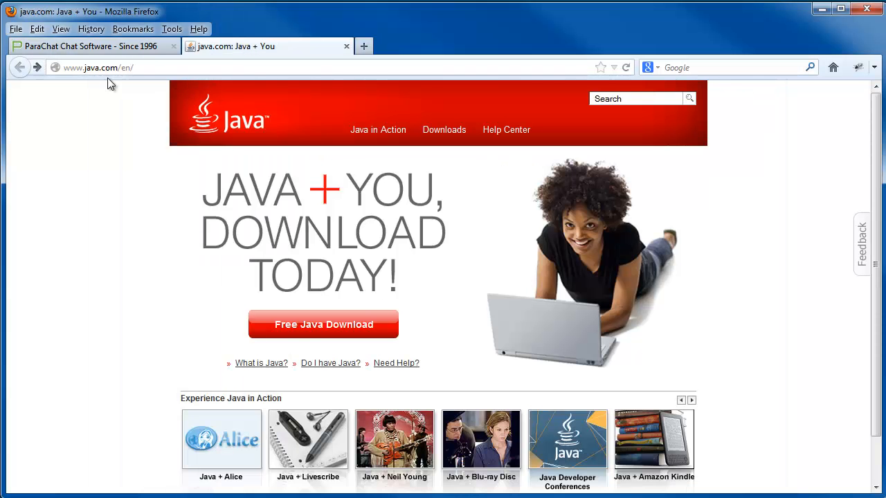
scroll(down, 3)
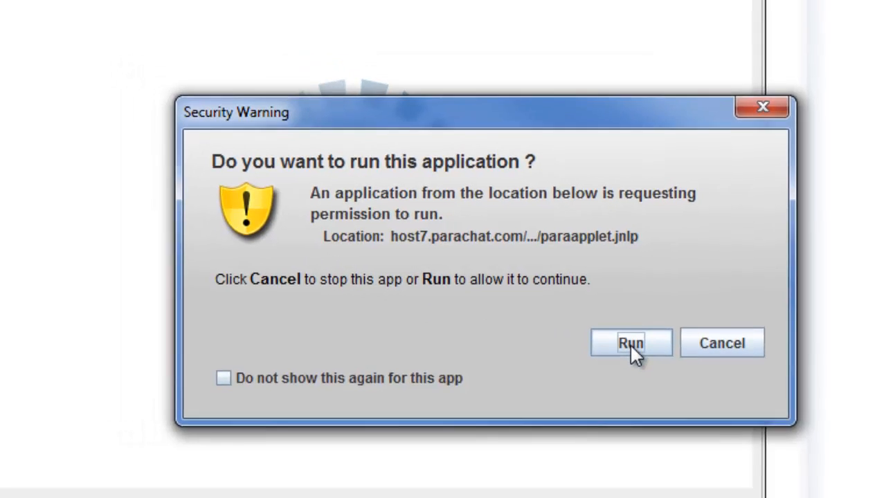
Allow the ParaChat Java applet to run so simon joins the Lobby.
click(630, 343)
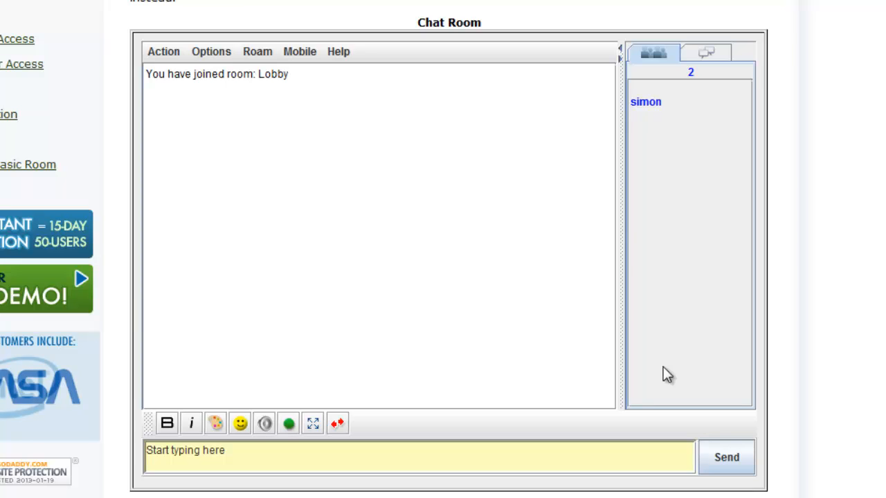
mouse_move(237, 126)
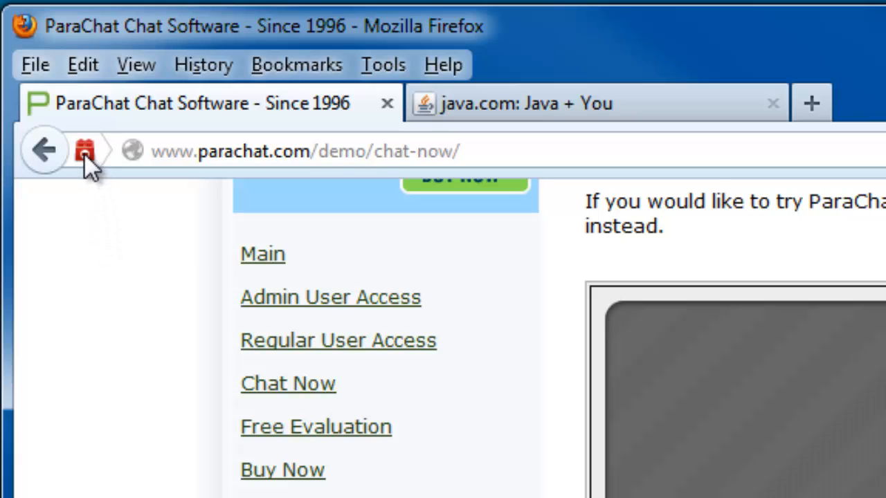
Set the blocked-plugin option to always activate plugins for parachat.com.
click(85, 150)
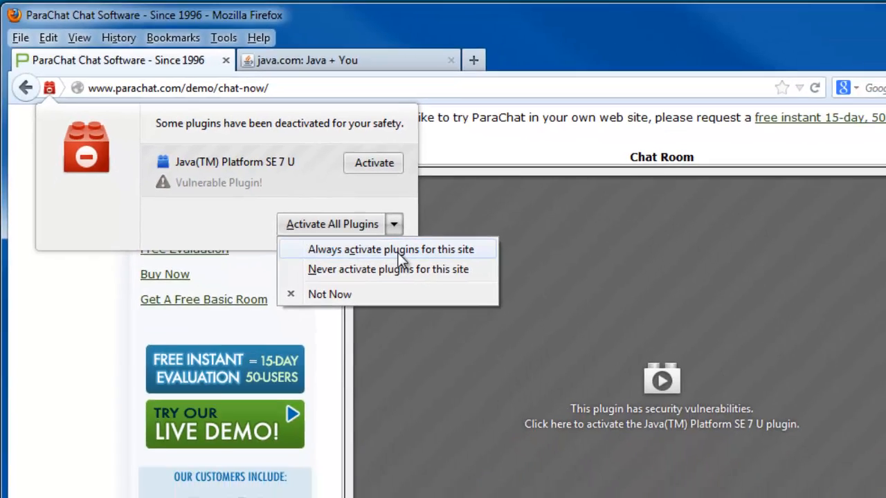
click(384, 250)
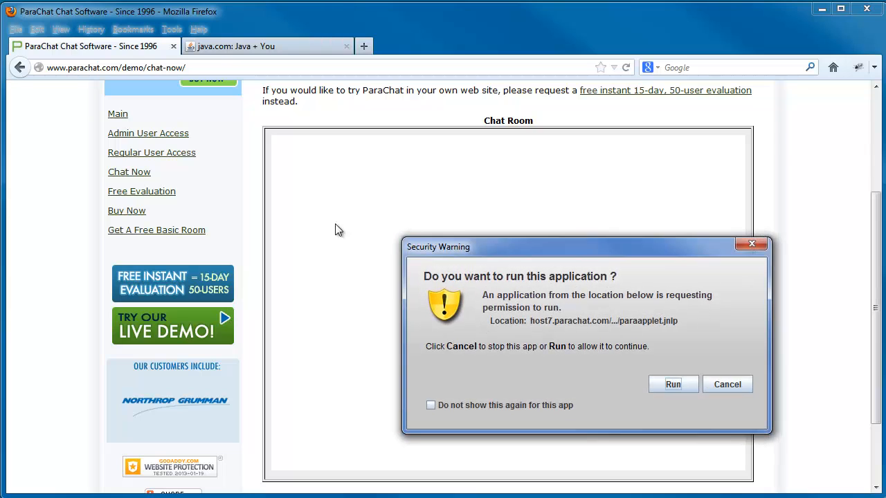
Run the ParaChat applet again so simon rejoins the Lobby with 2 users.
click(672, 384)
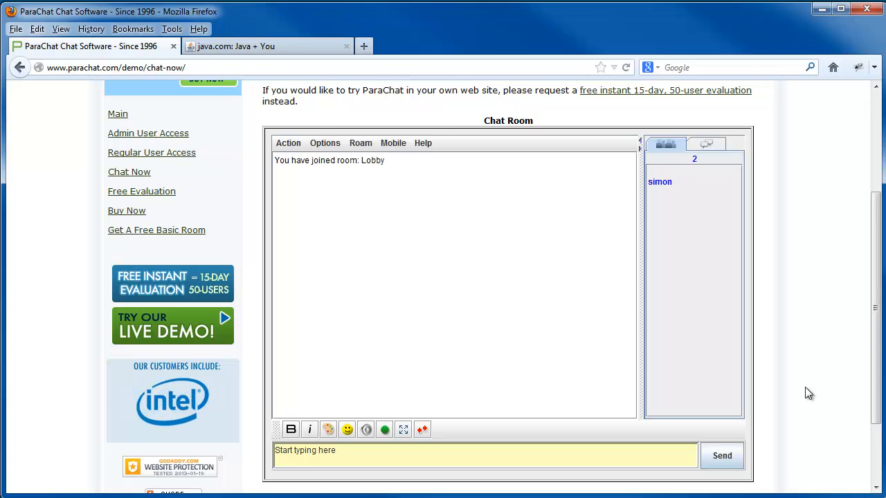
mouse_move(671, 115)
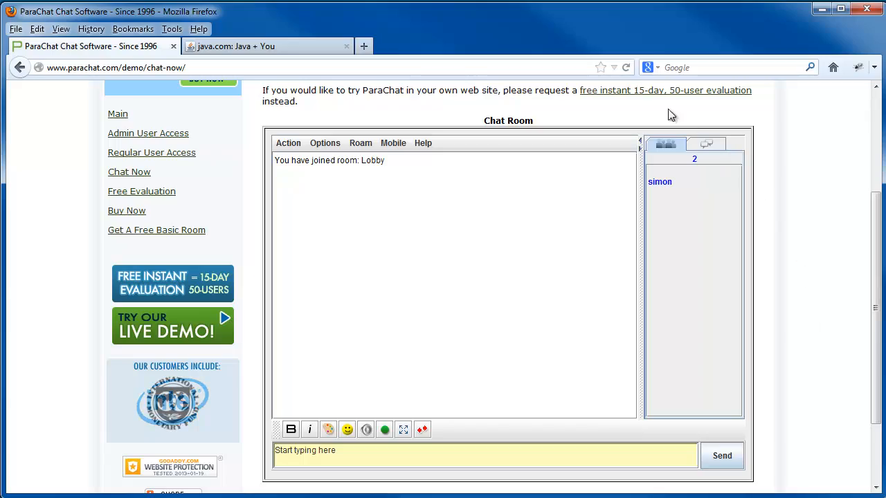